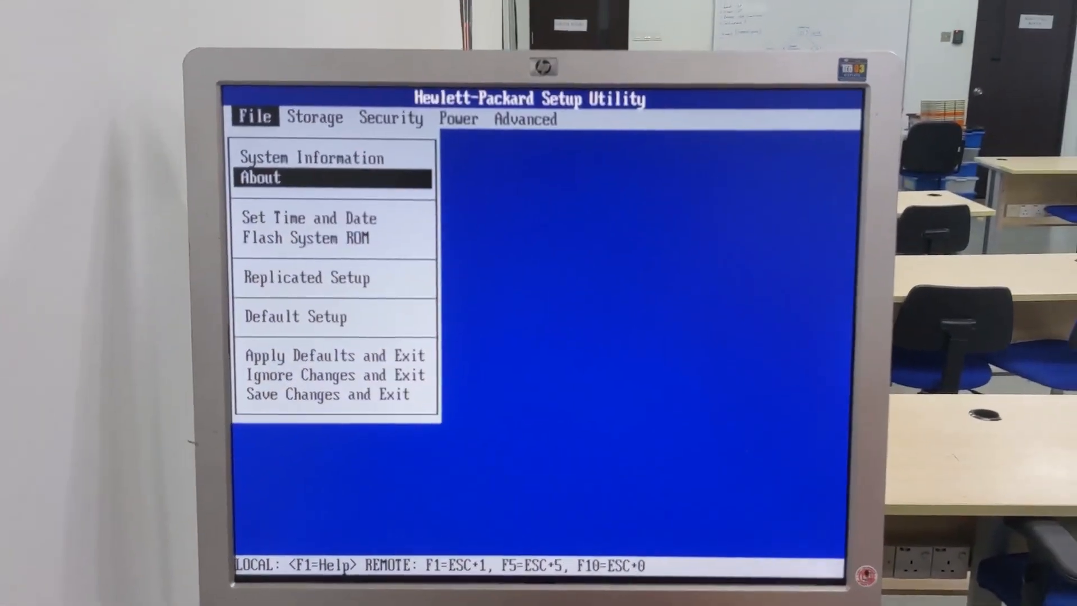
Step: View and dismiss the About information, then review the Boot Order list and cancel without changes
{"action": "left_click", "coordinate": [260, 177]}
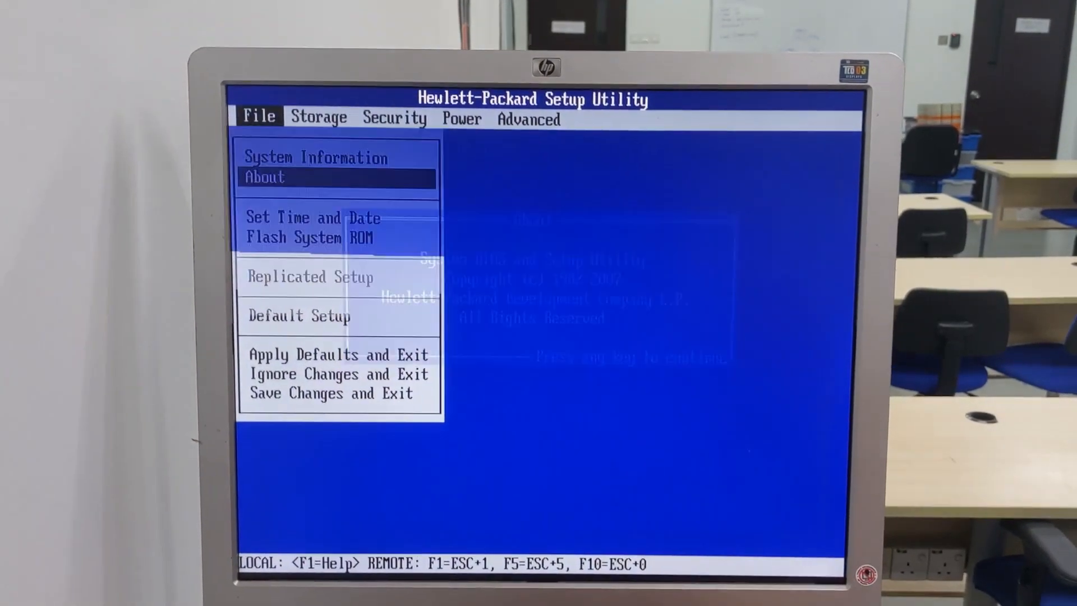
{"action": "left_click", "coordinate": [312, 217]}
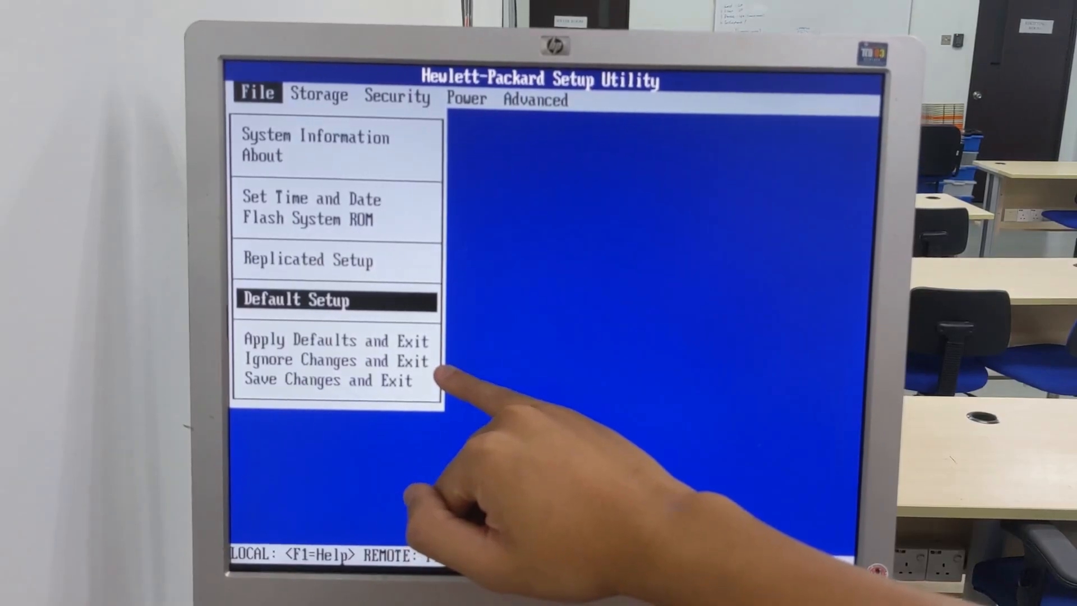
{"action": "left_click", "coordinate": [319, 94]}
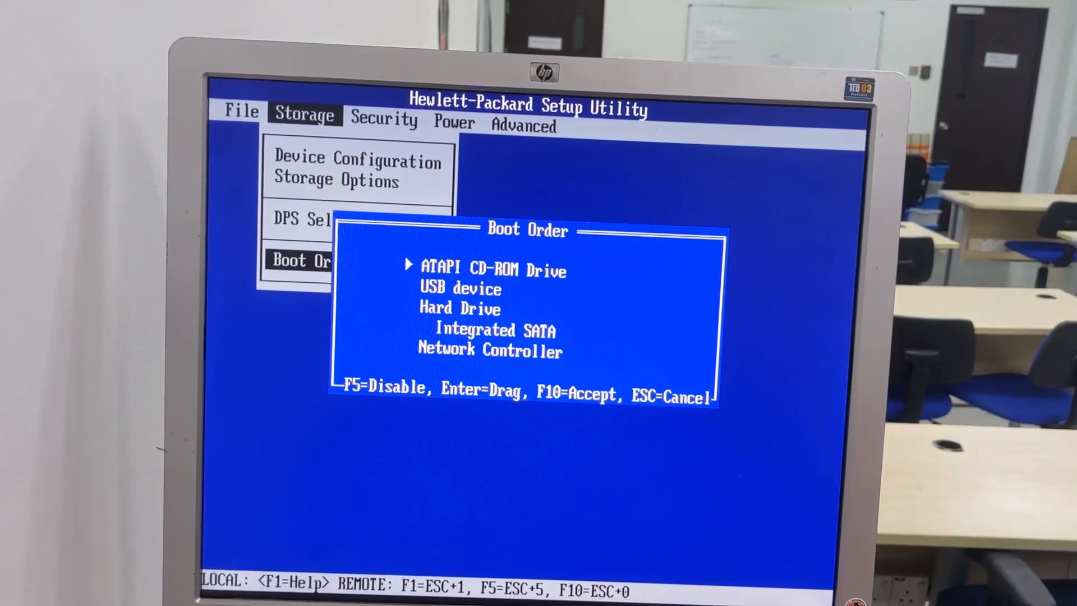
{"action": "key", "text": "Escape"}
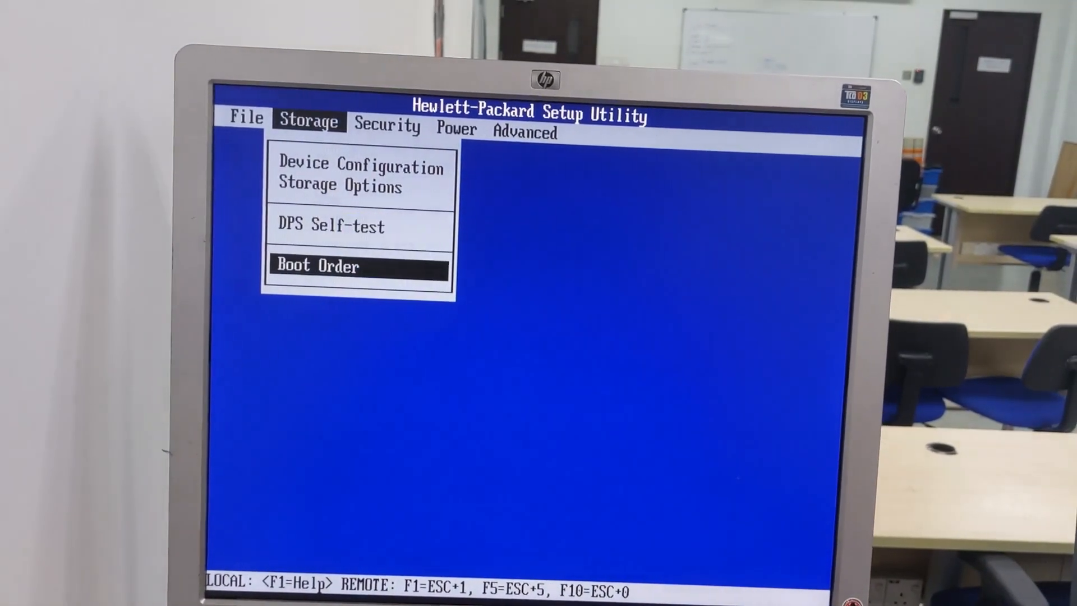
{"action": "left_click", "coordinate": [386, 127]}
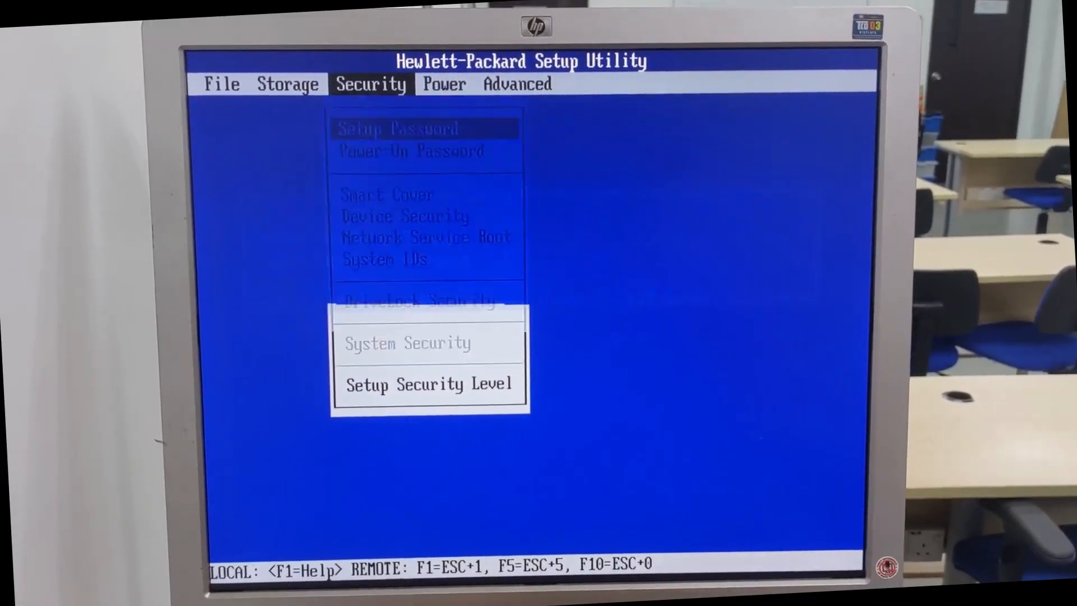
Step: View the Power-On Password box and cancel it without setting a password
{"action": "key", "text": "Enter"}
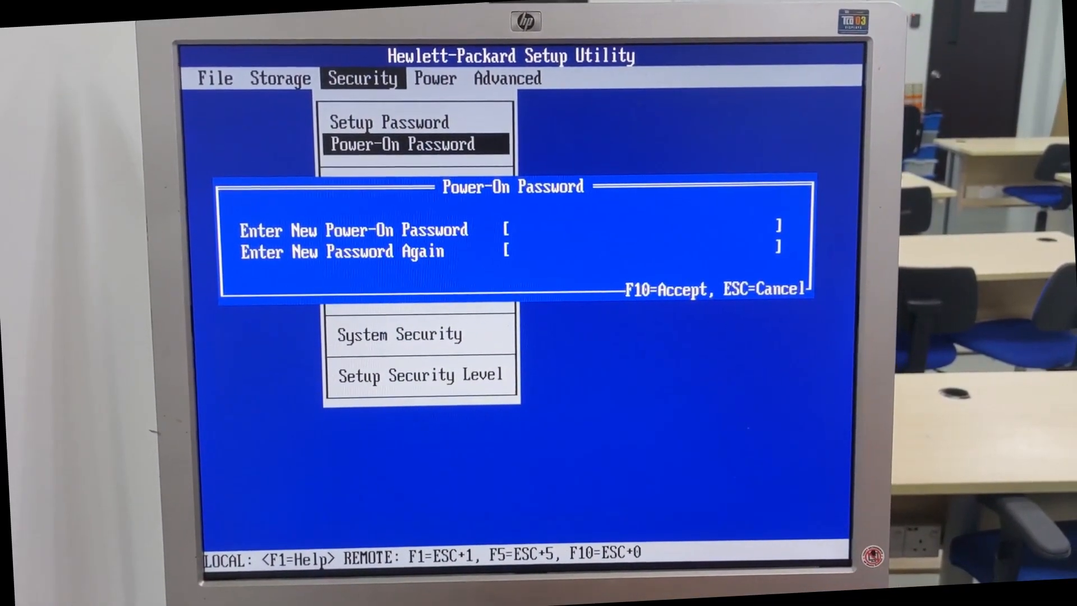
{"action": "key", "text": "Escape"}
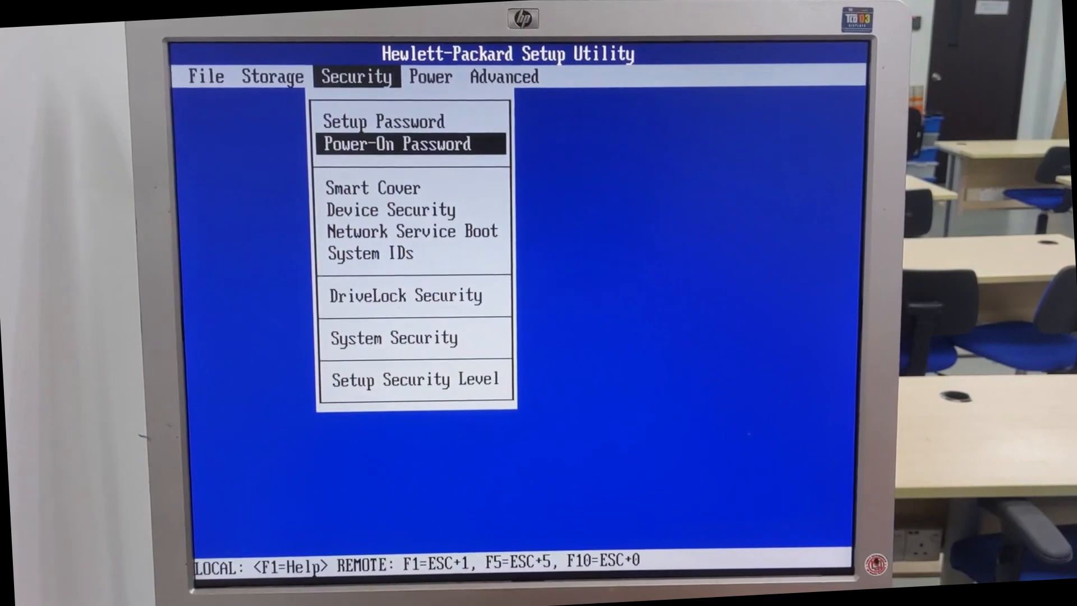
{"action": "key", "text": "Down"}
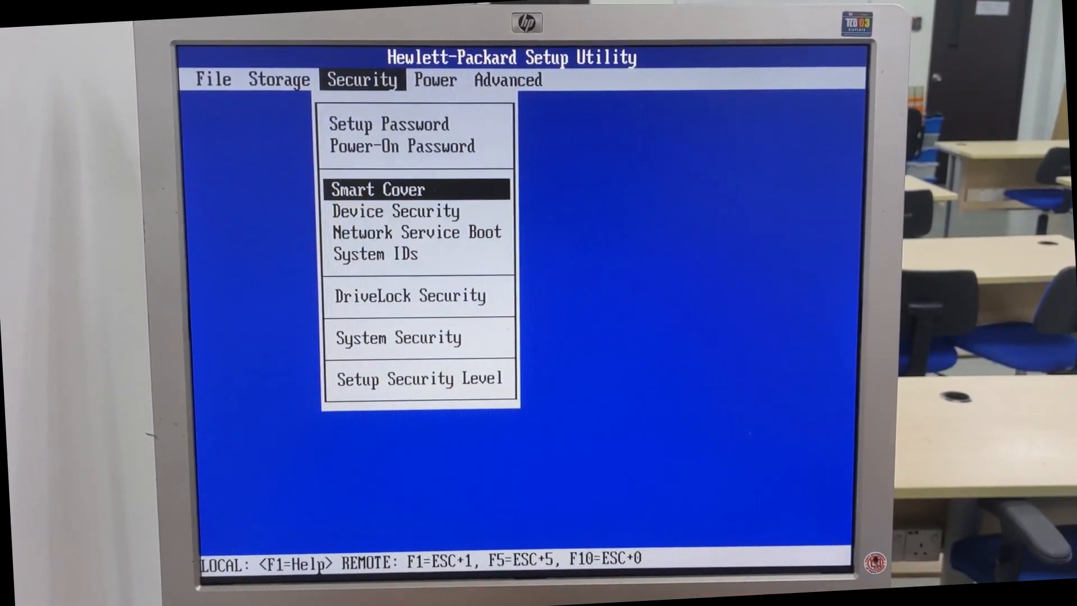
Step: View Device Security availability unchanged, then read and dismiss the Setup Security Level help
{"action": "left_click", "coordinate": [394, 211]}
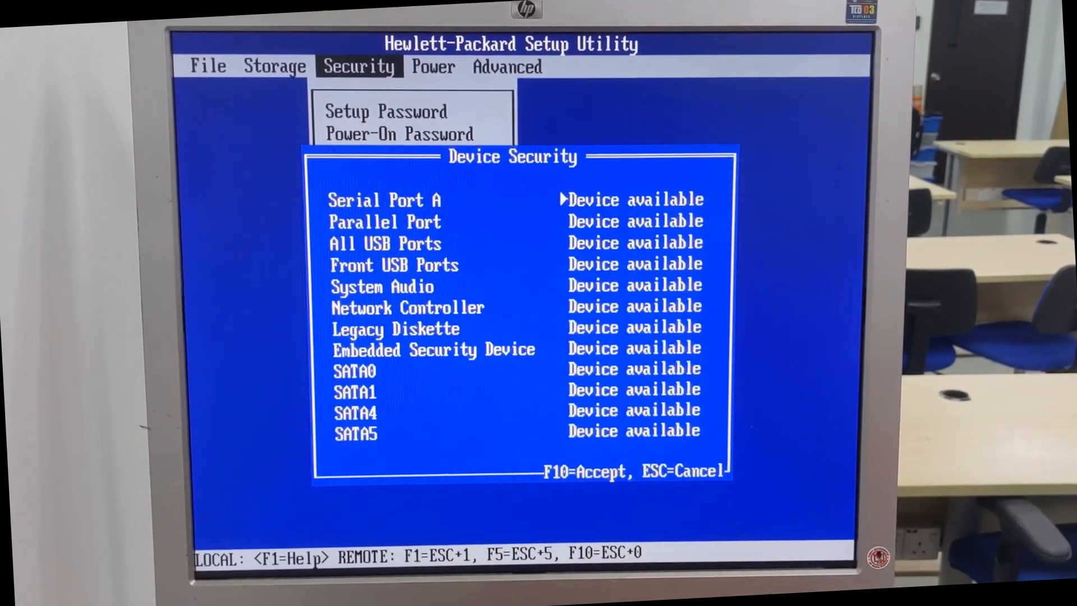
{"action": "key", "text": "Escape"}
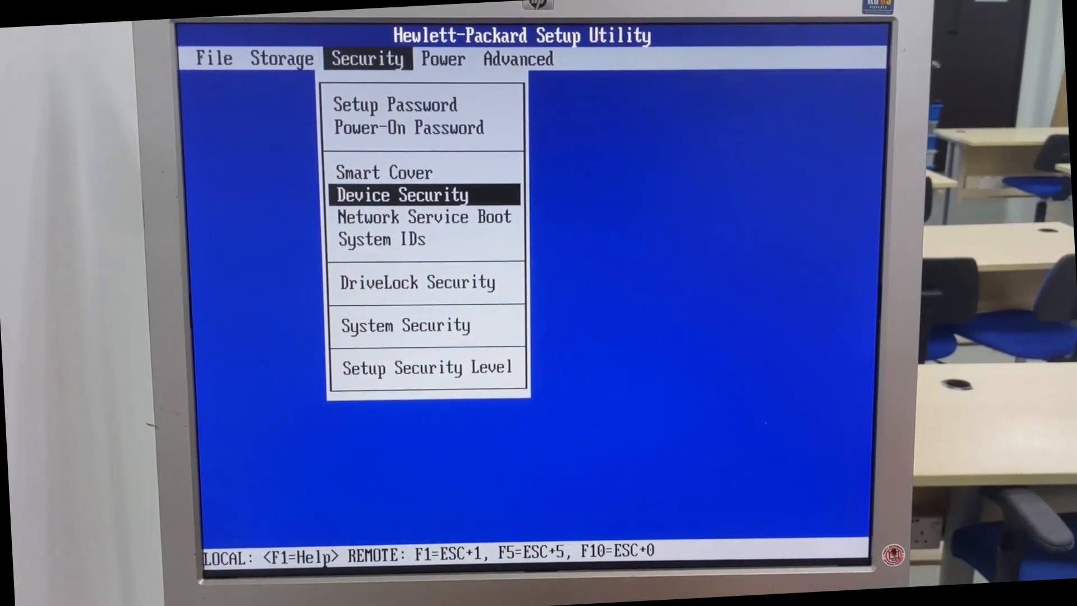
{"action": "left_click", "coordinate": [424, 217]}
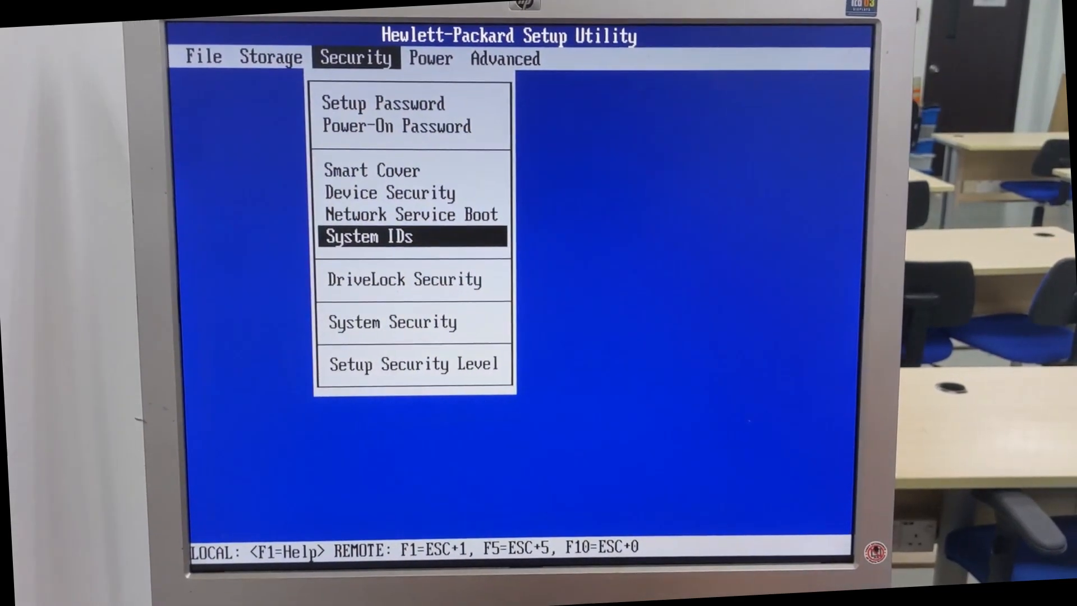
{"action": "left_click", "coordinate": [406, 278]}
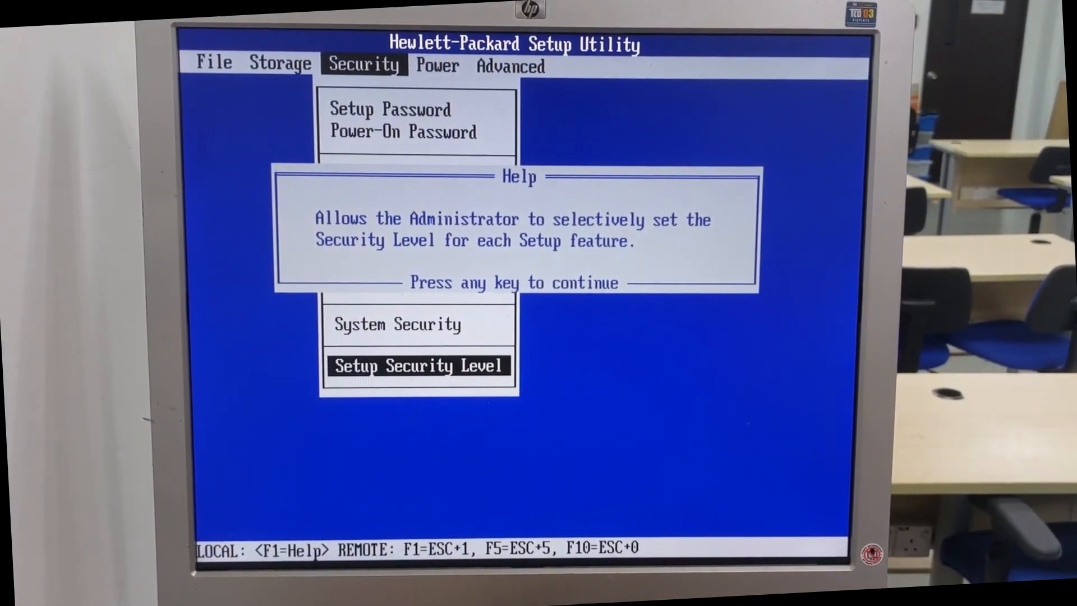
{"action": "key", "text": "enter"}
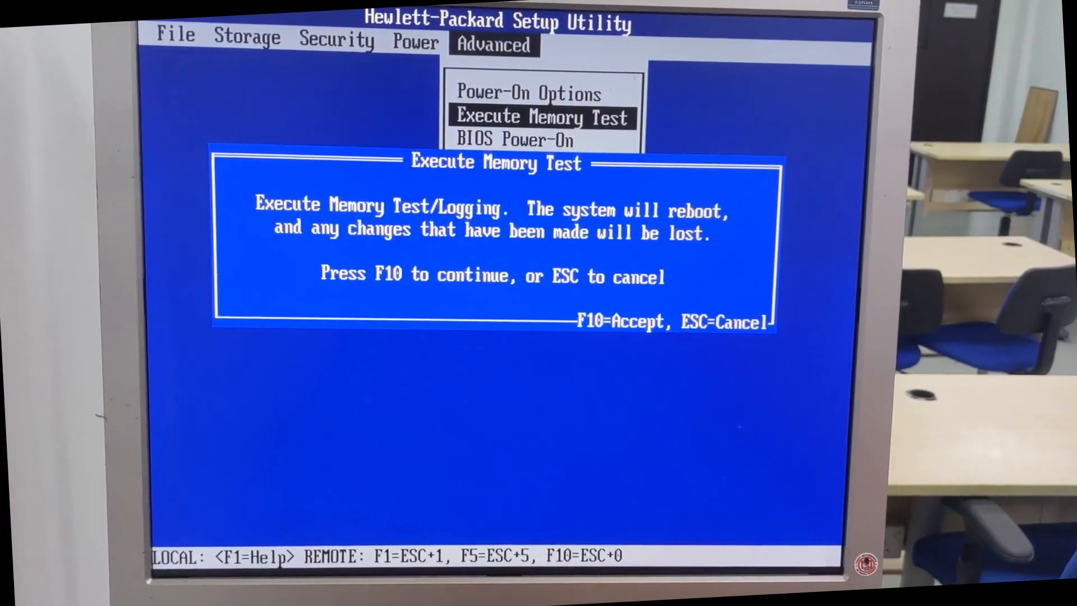
Step: Cancel the Execute Memory Test without rebooting, view the BIOS Power-On help, and display PCI Devices IRQs
{"action": "key", "text": "Escape"}
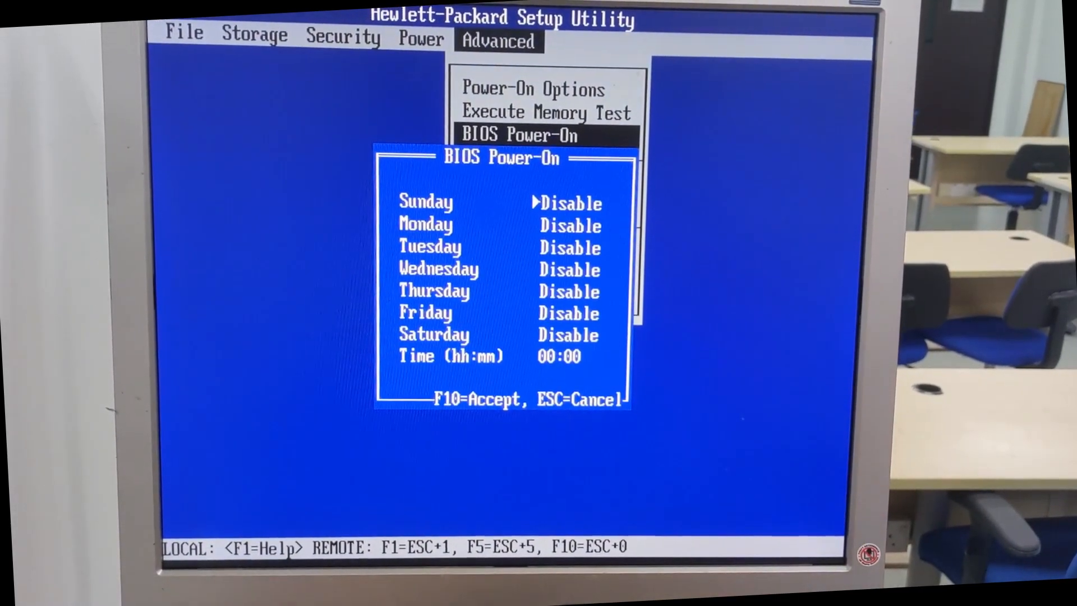
{"action": "key", "text": "f1"}
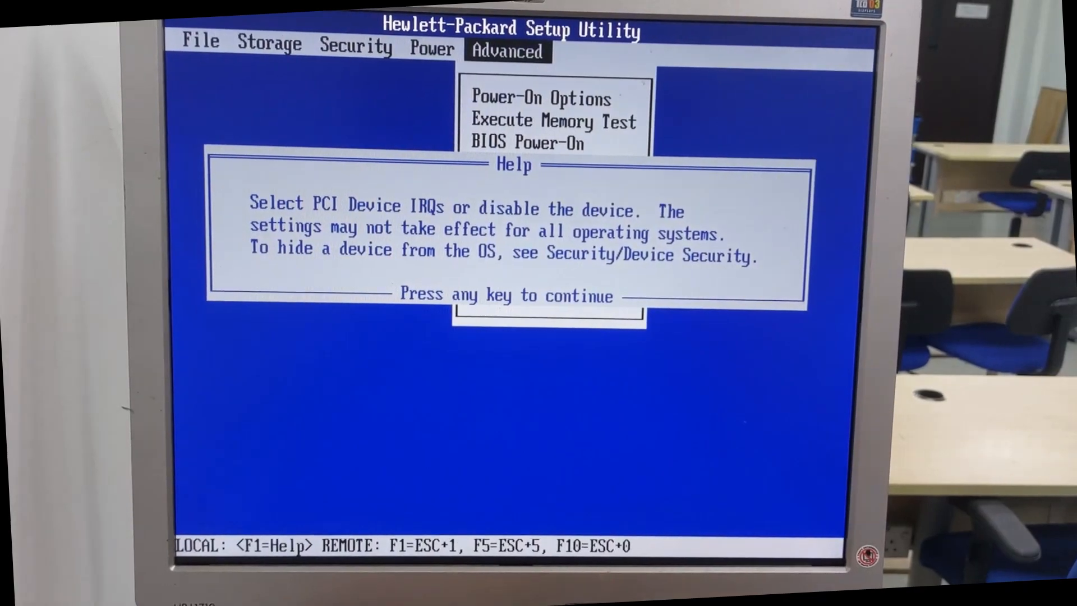
{"action": "key", "text": "enter"}
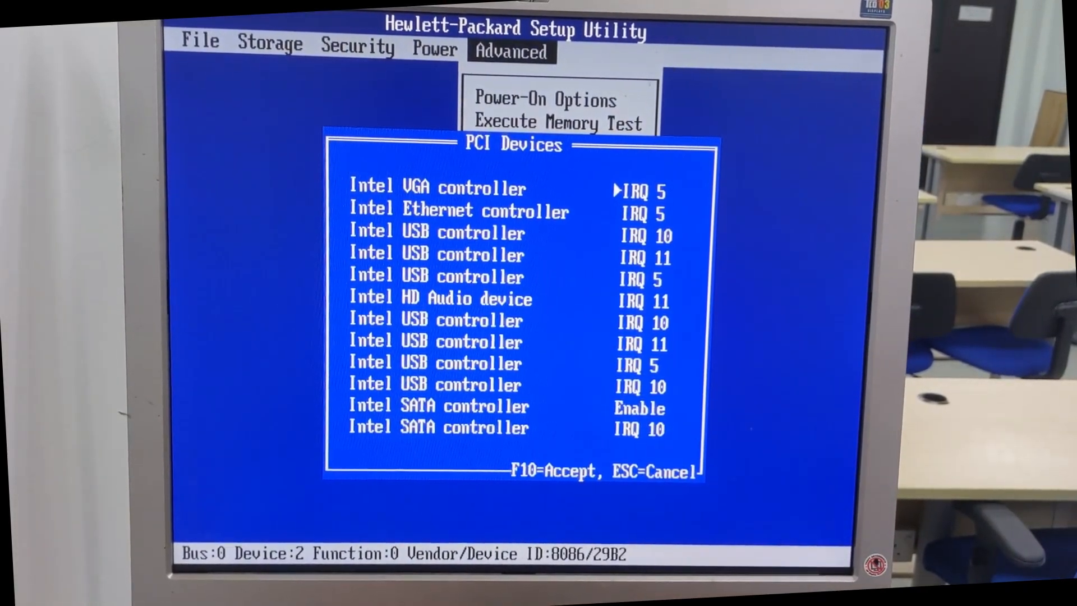